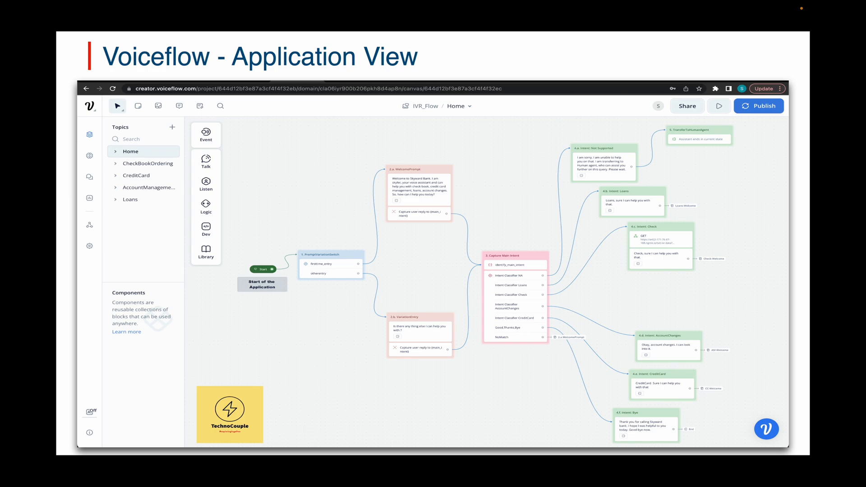
Place a test call to the recent number in Google Voice so the console logs the Skyward Bank welcome.
{"action": "key", "text": "Right"}
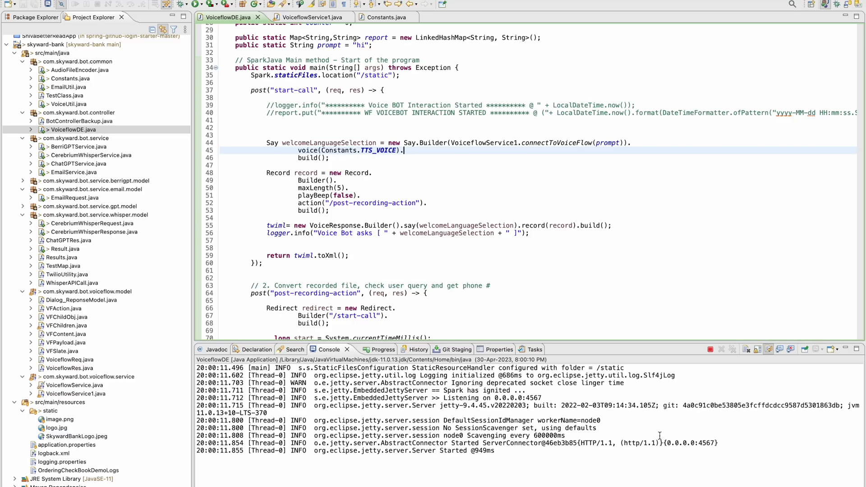
{"action": "mouse_move", "coordinate": [850, 211]}
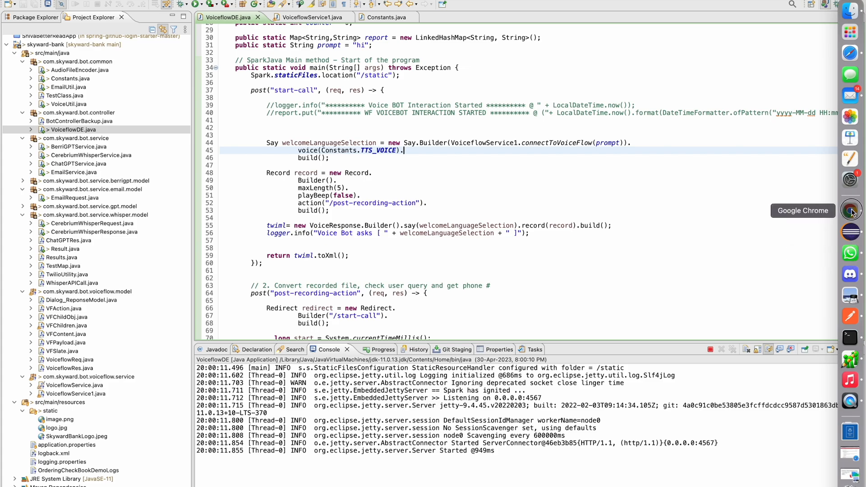
{"action": "left_click", "coordinate": [851, 211]}
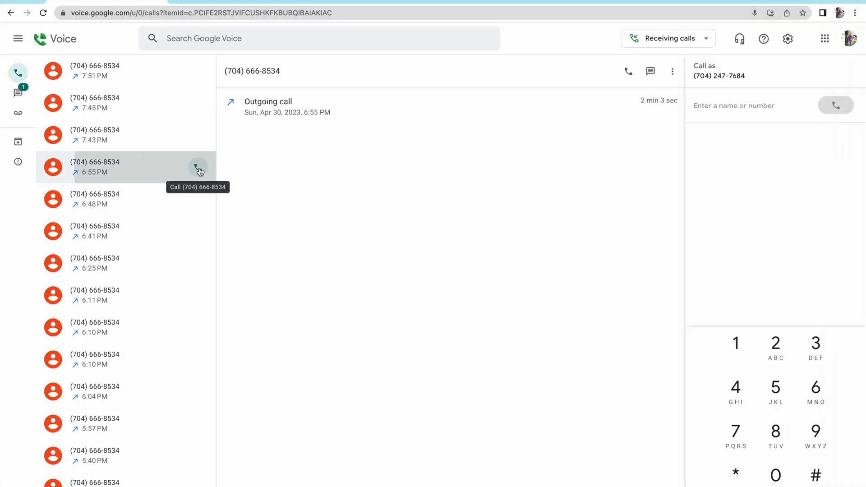
{"action": "left_click", "coordinate": [198, 167]}
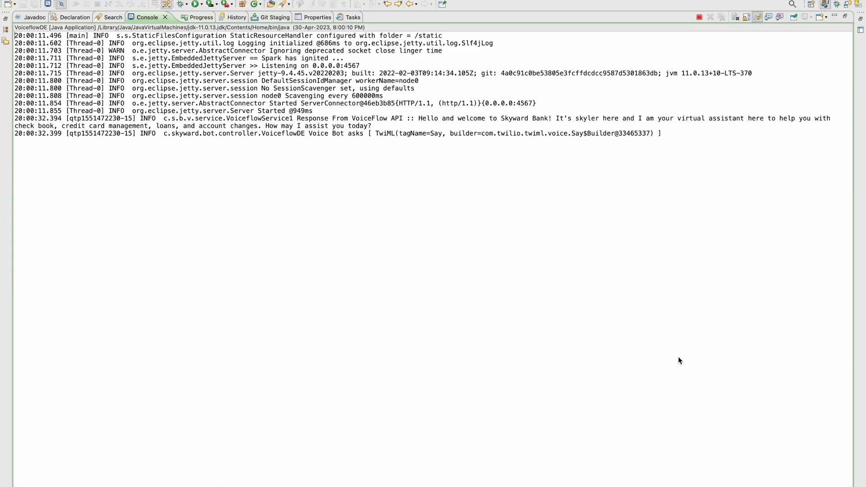
{"action": "mouse_move", "coordinate": [500, 260]}
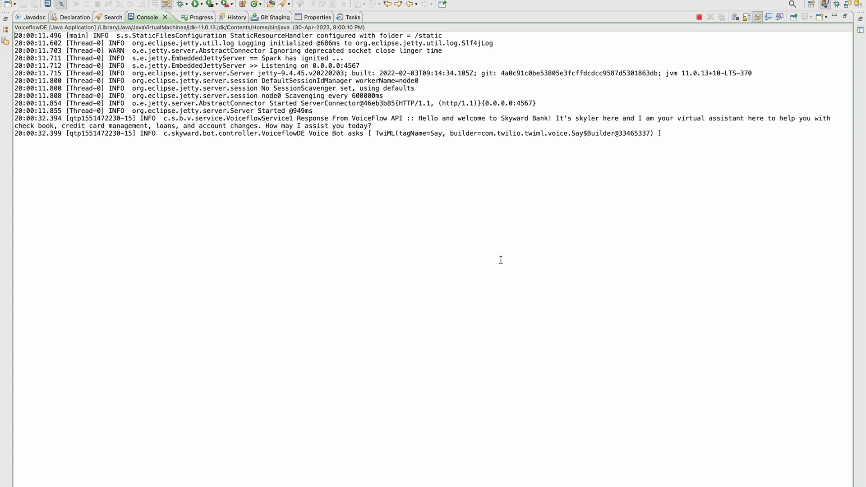